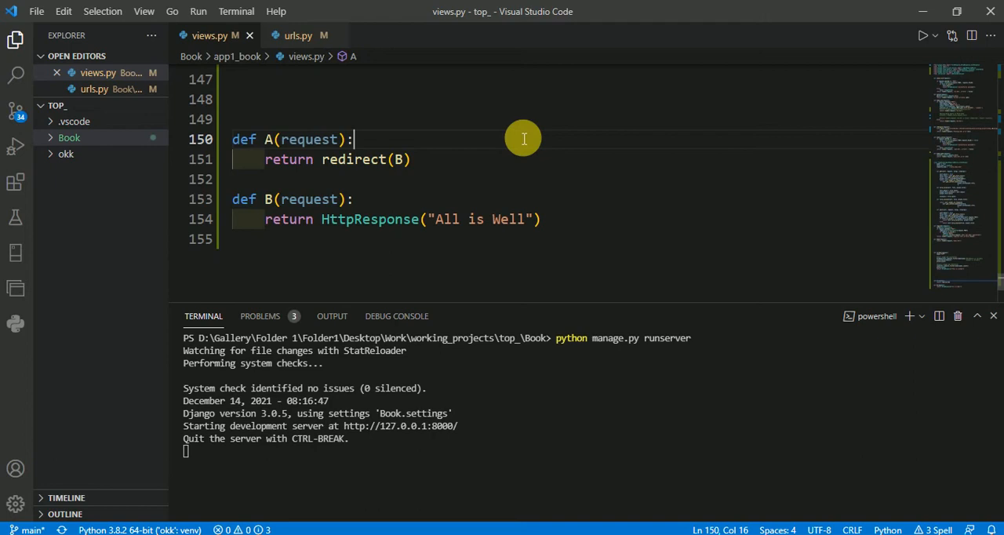
pyautogui.moveTo(264, 80)
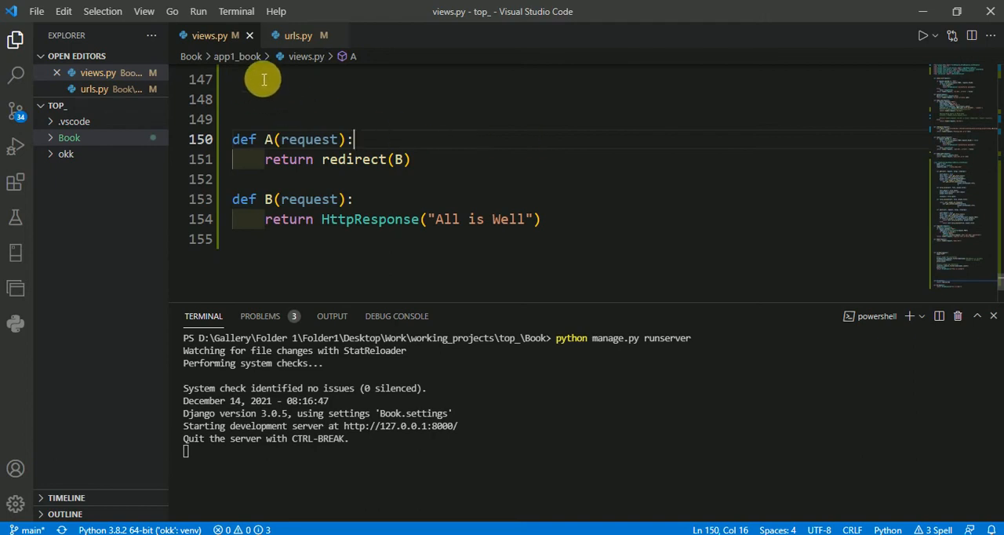
pyautogui.moveTo(273, 139)
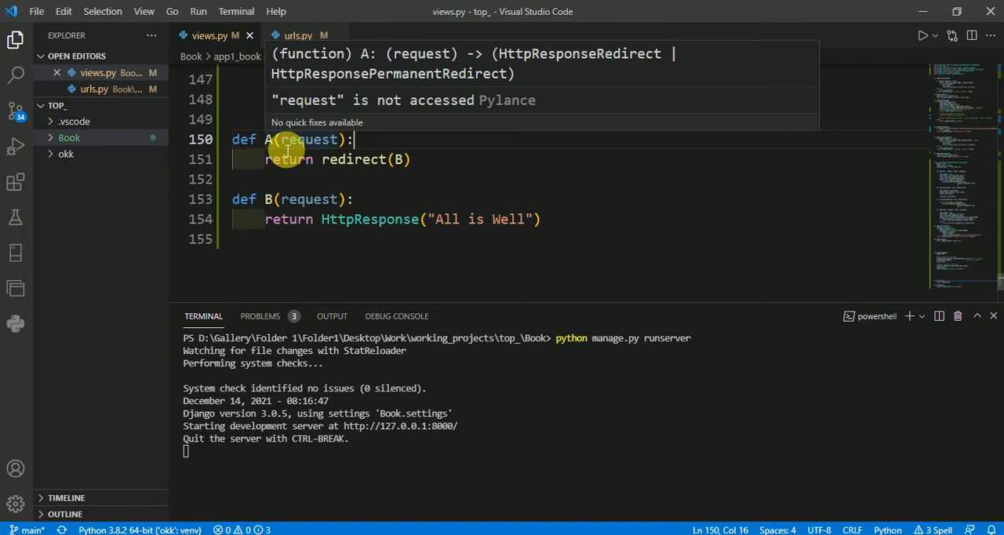
pyautogui.moveTo(283, 207)
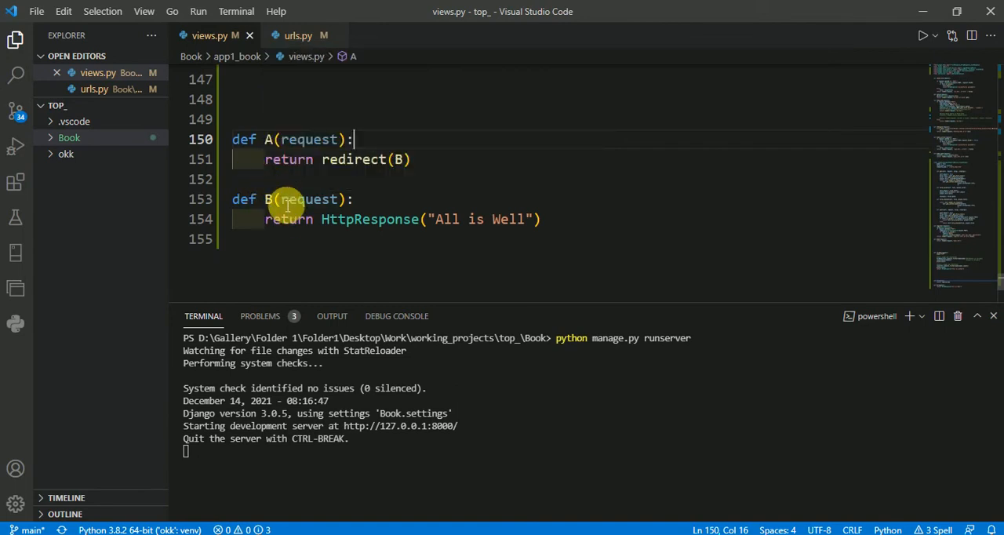
pyautogui.moveTo(274, 159)
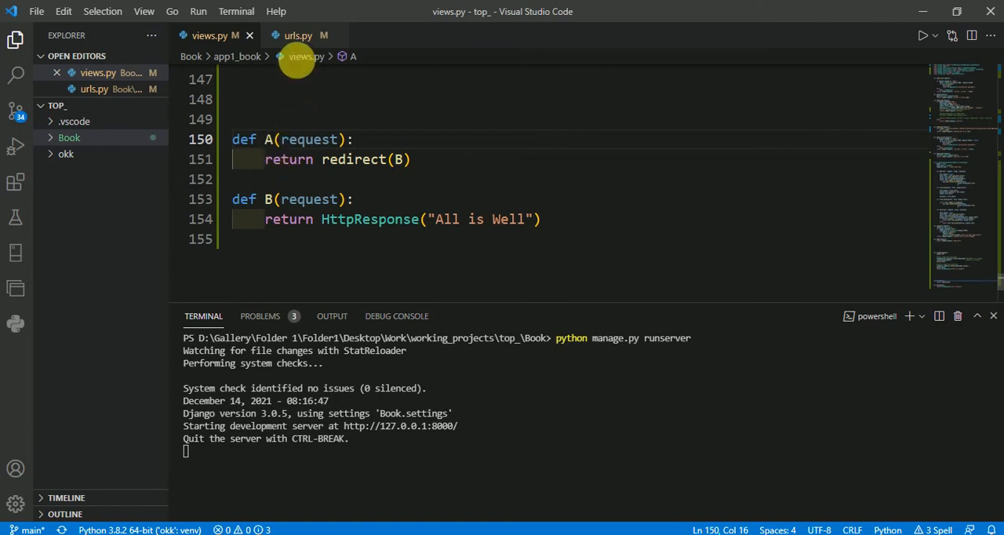
# Open urls.py, check the A and B views, and start a line after the 'a' route.
pyautogui.click(298, 35)
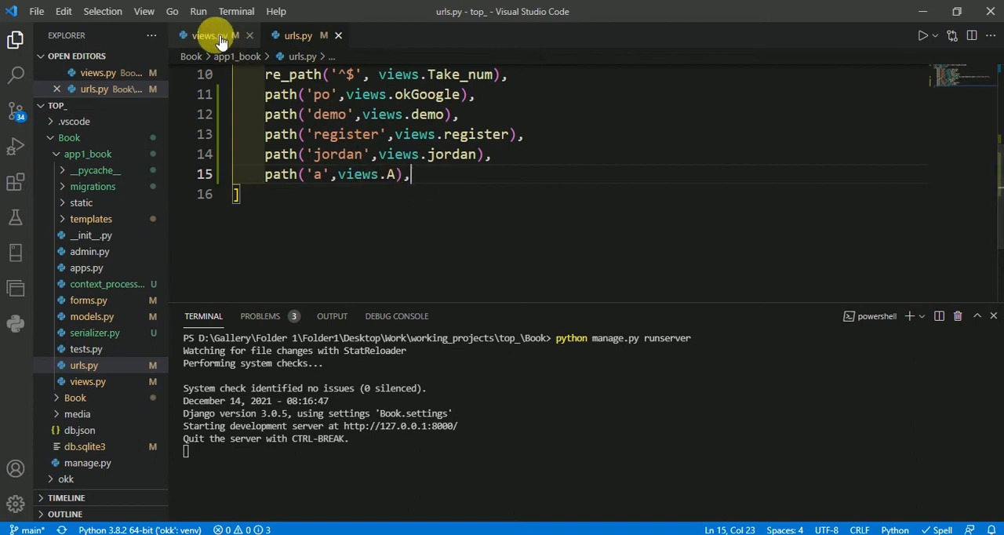
pyautogui.click(205, 35)
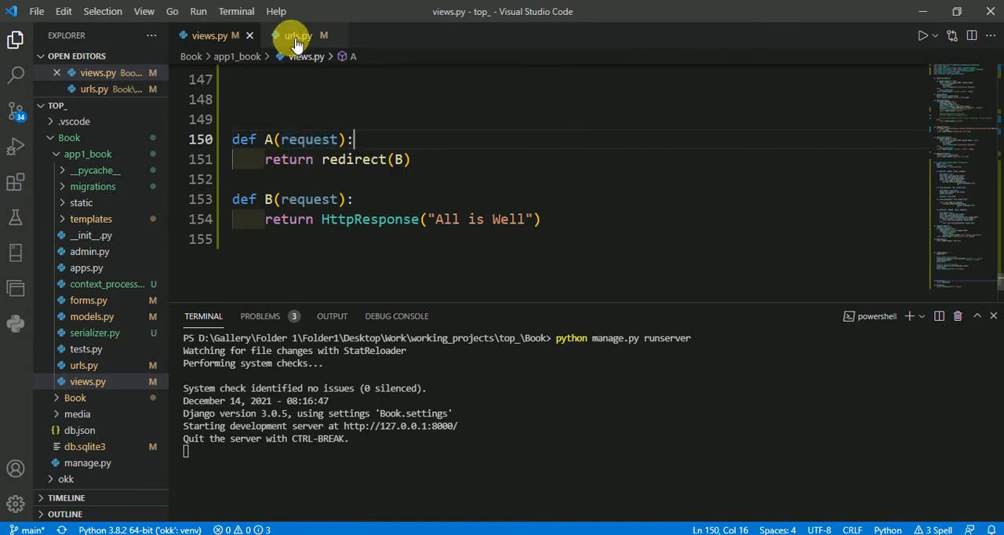
pyautogui.click(296, 35)
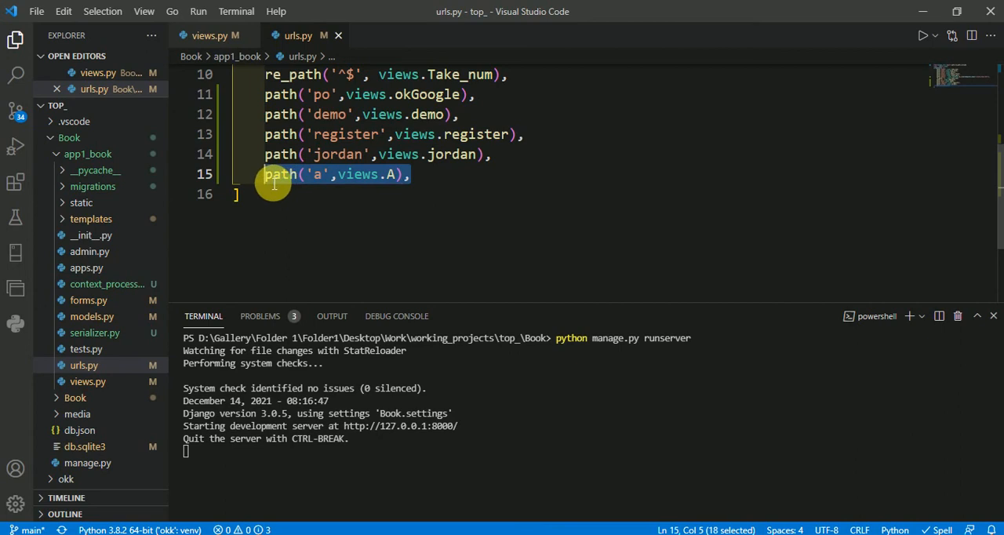
pyautogui.click(410, 175)
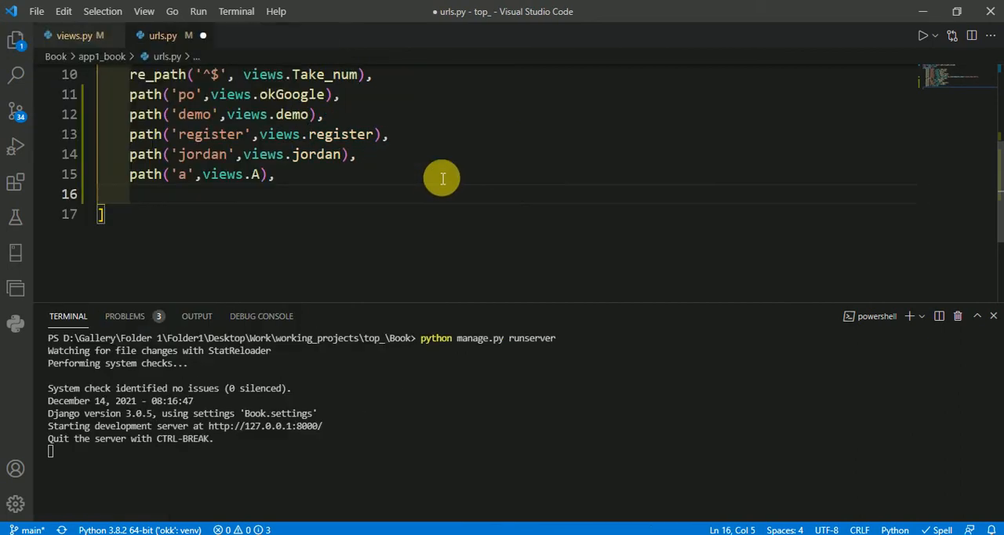
# Add path('b', views.B) below the 'a' route, confirming the B view name in views.py.
pyautogui.write("path('a',views.A),")
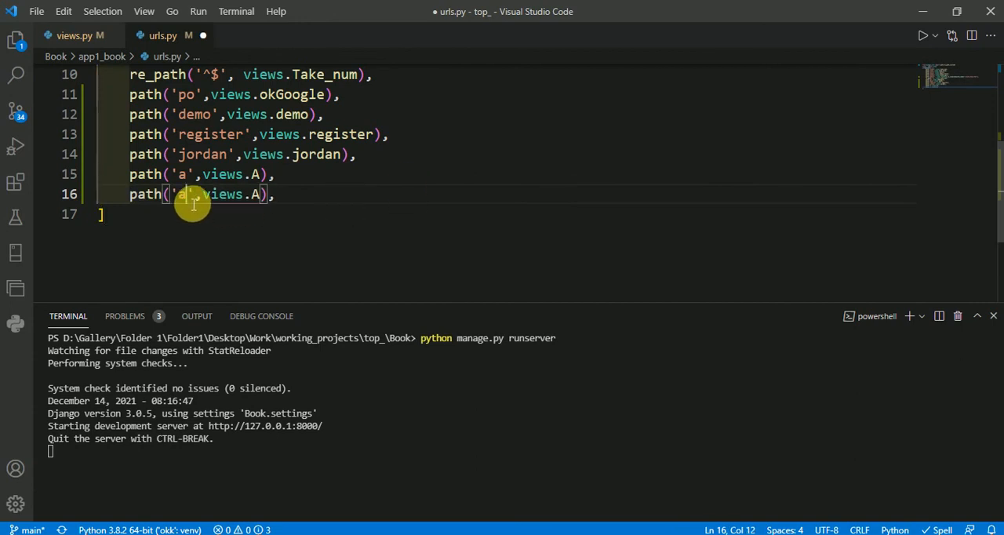
pyautogui.write('b')
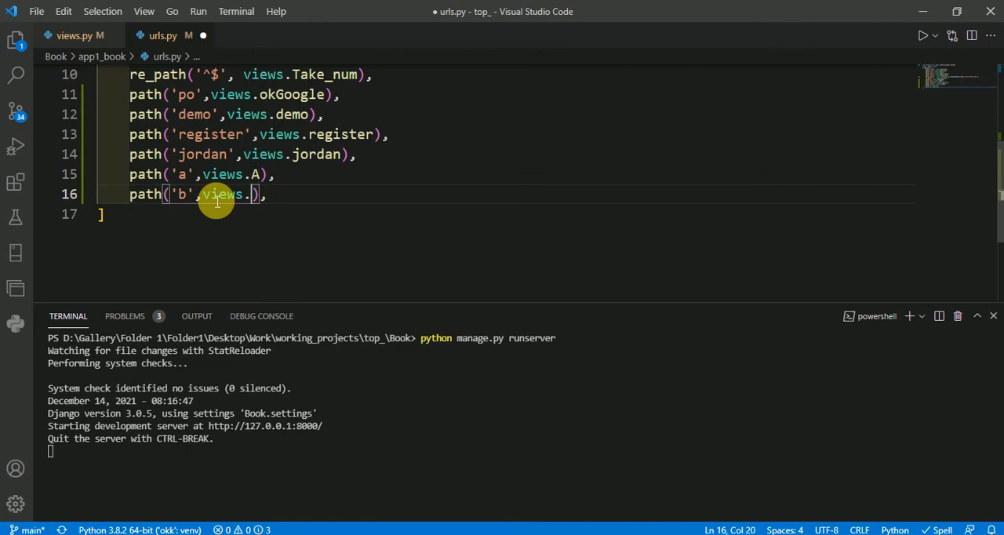
pyautogui.write('B')
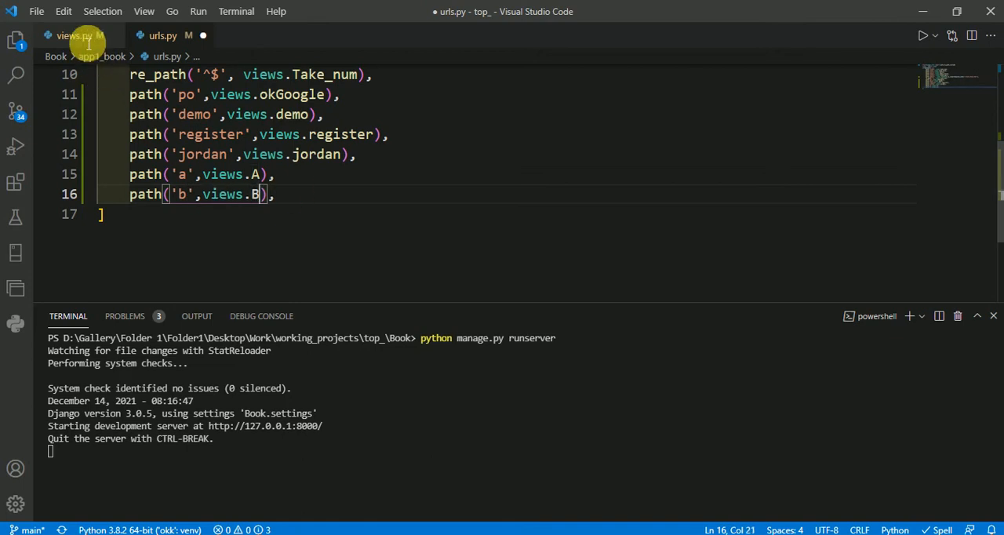
pyautogui.click(70, 36)
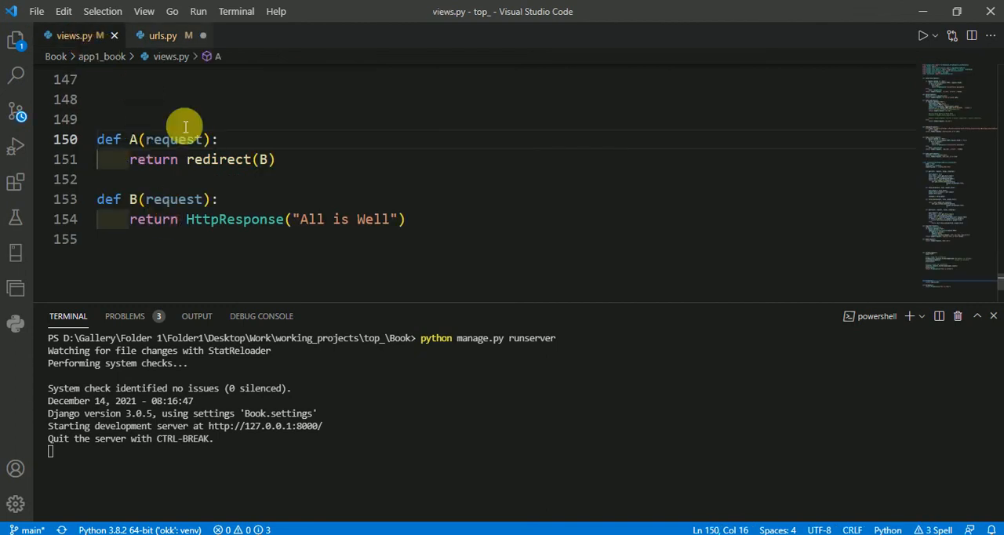
pyautogui.click(163, 35)
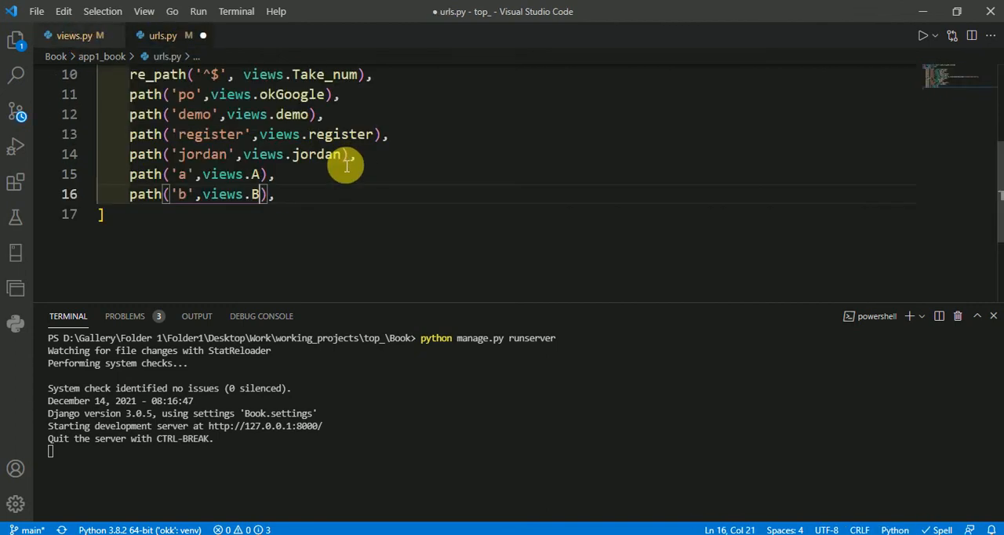
# Save urls.py so the /b route goes live on the development server.
pyautogui.press('ctrl+s')
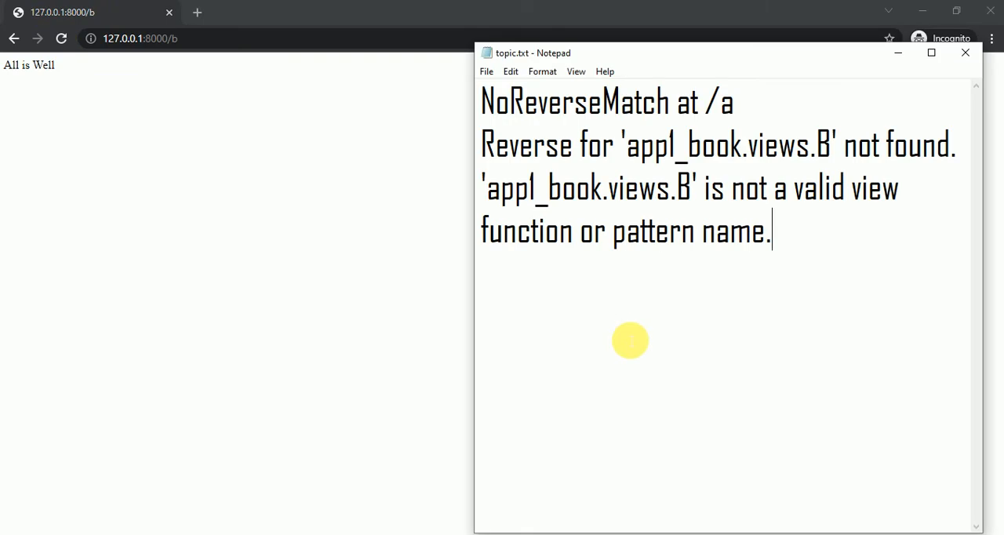
pyautogui.moveTo(706, 257)
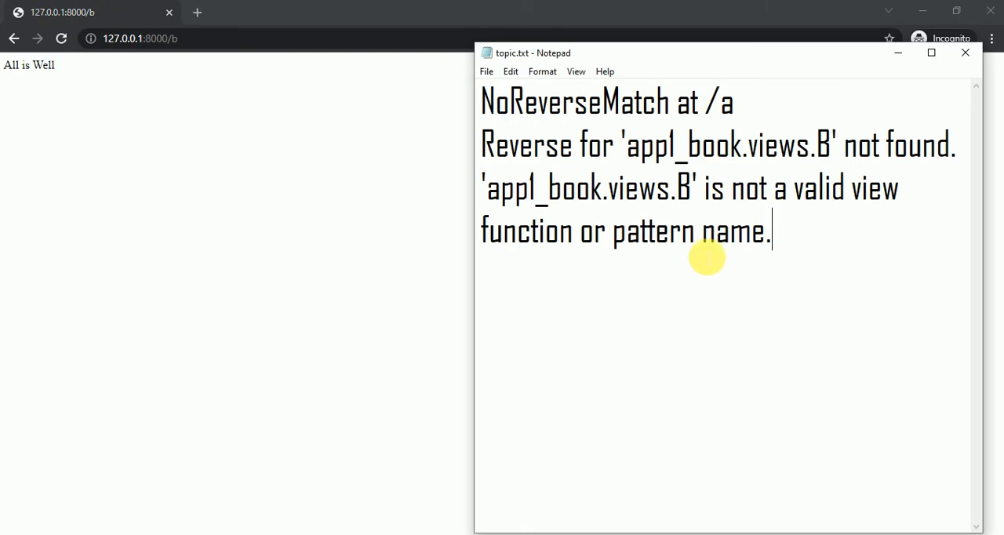